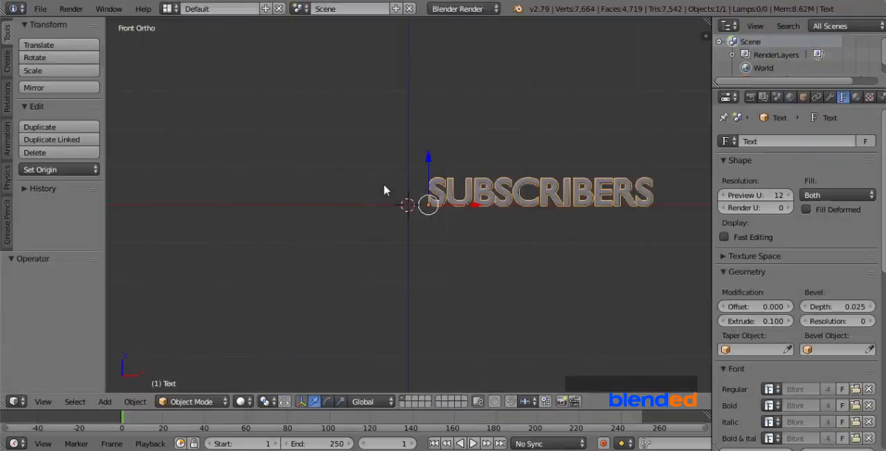
Step: Open the Append browser on the Desktop folder listing SUBSCRIBERS.blend and HELLO.blend
right_click(317, 174)
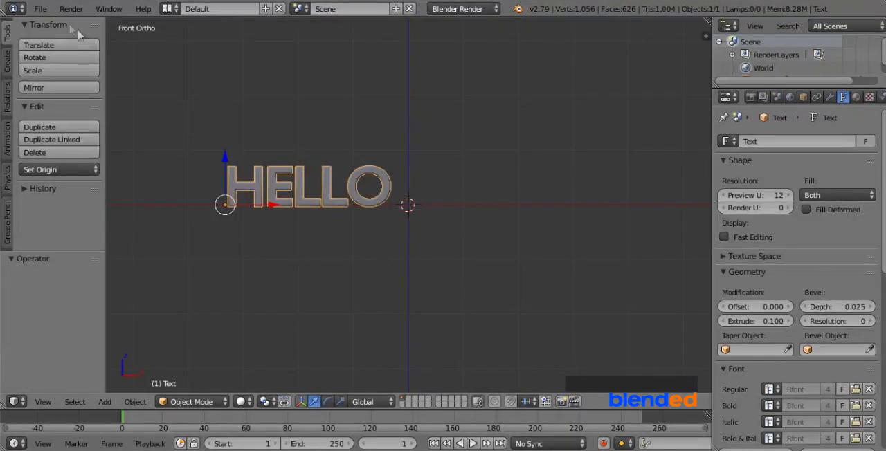
left_click(44, 9)
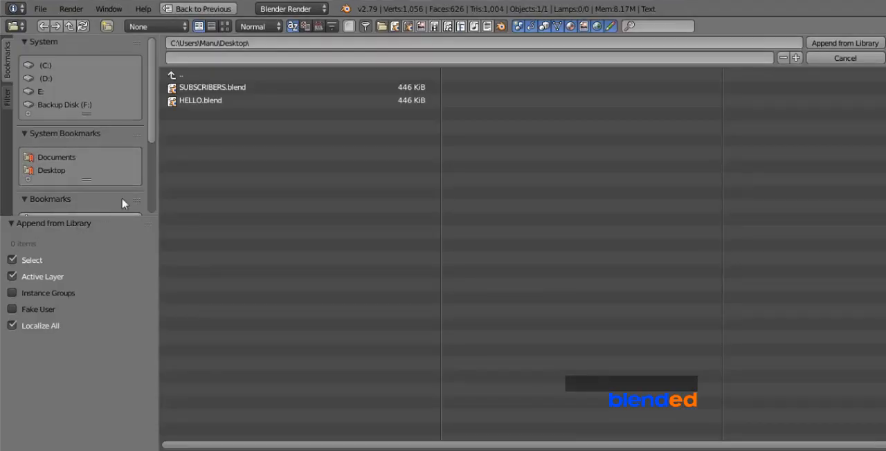
left_click(213, 88)
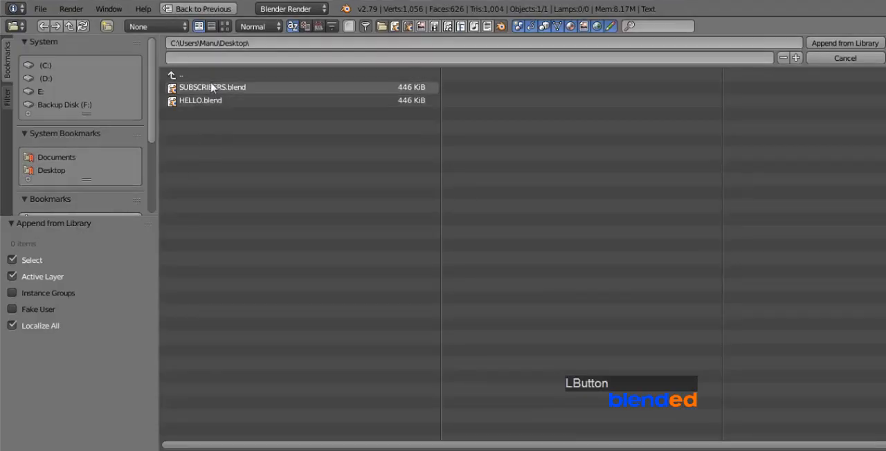
Step: Browse into SUBSCRIBERS.blend's Object folder and select the Text object
double_click(212, 87)
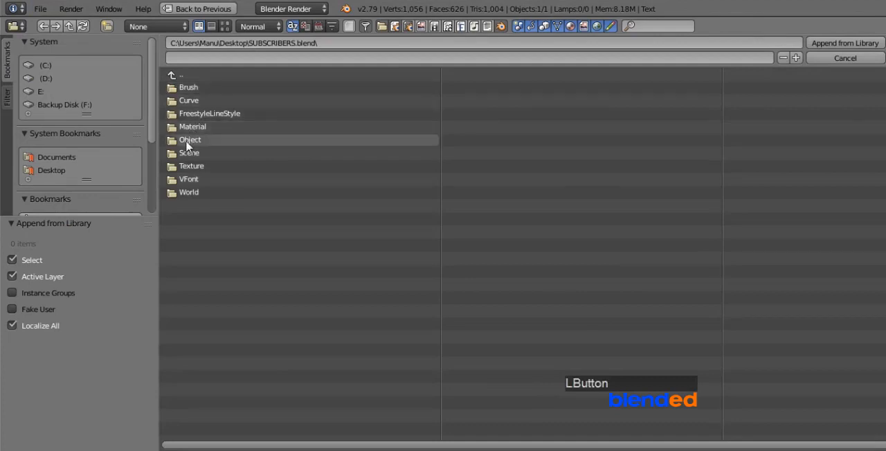
double_click(190, 140)
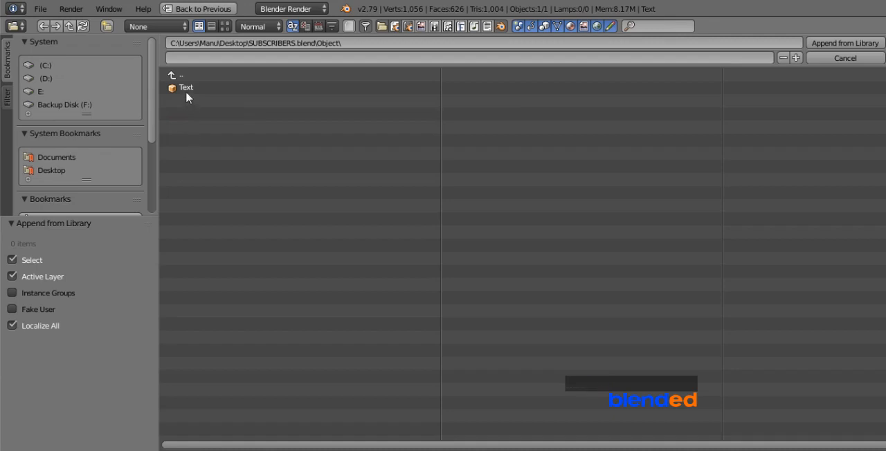
left_click(186, 88)
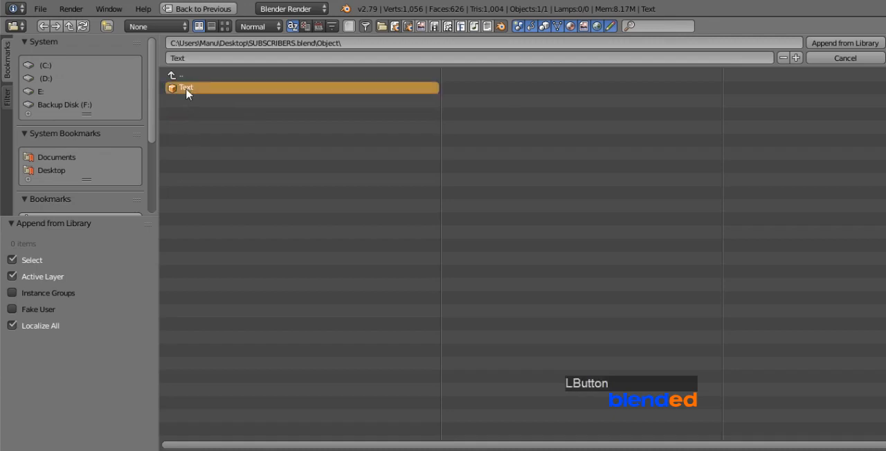